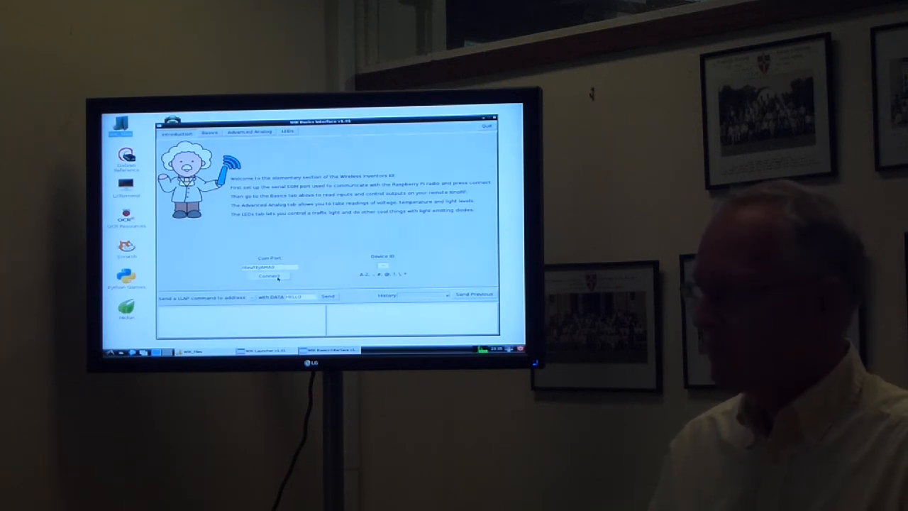
- Connect to the radio link's serial port and show the remote XinoRF board's I/O controls in Basics
{"action": "left_click", "coordinate": [268, 276]}
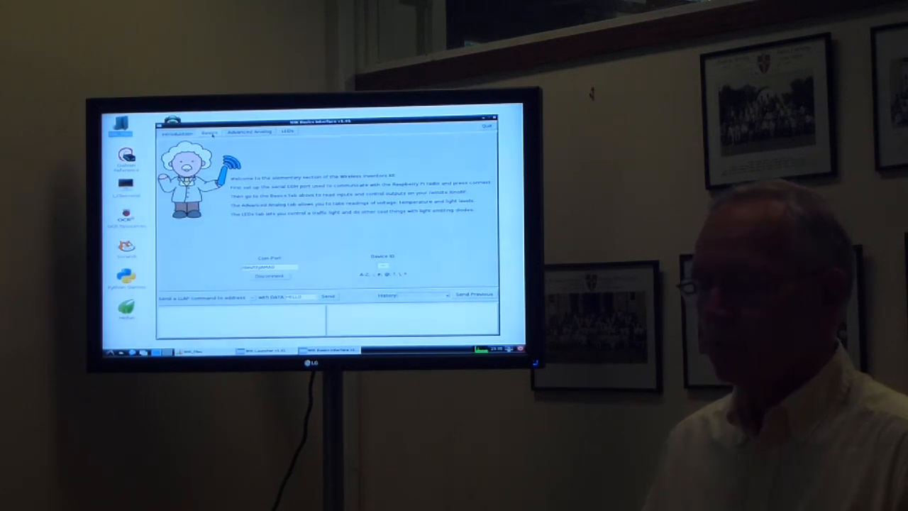
{"action": "left_click", "coordinate": [209, 132]}
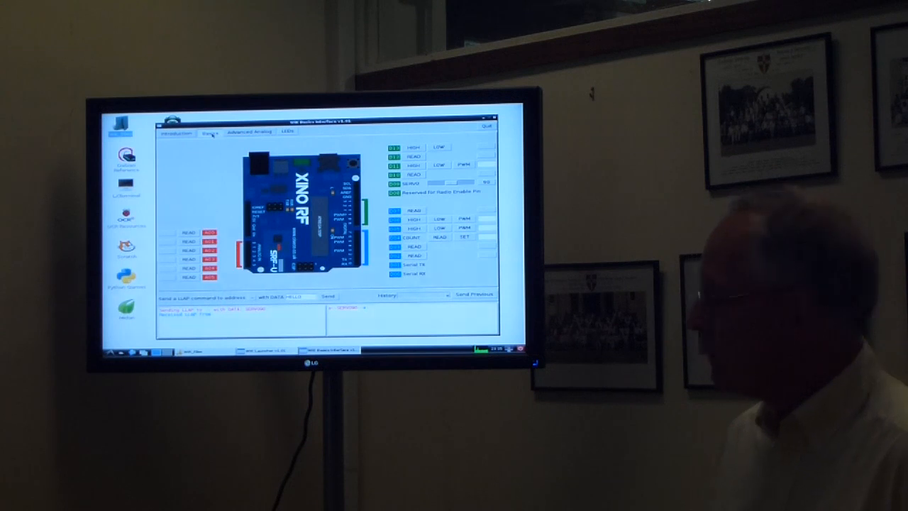